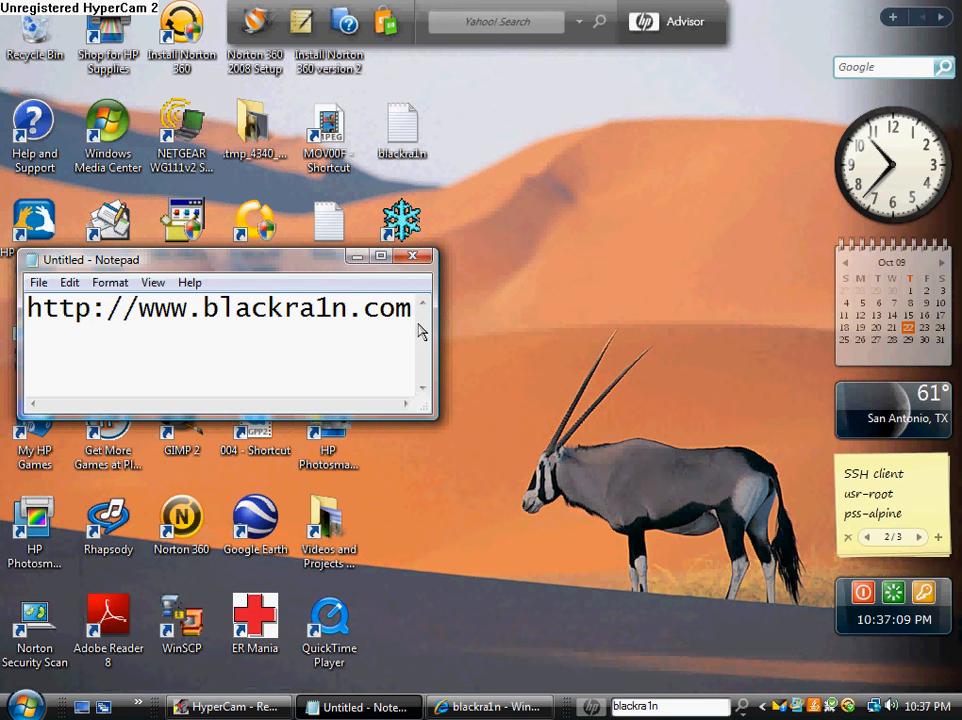
mouse_move(357, 256)
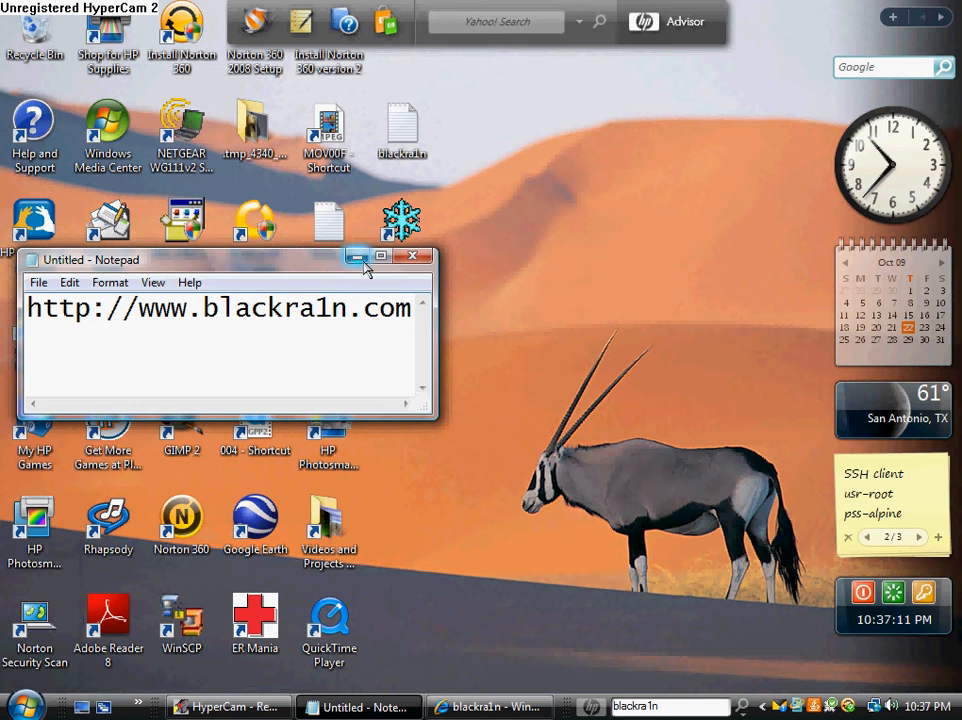
mouse_move(357, 256)
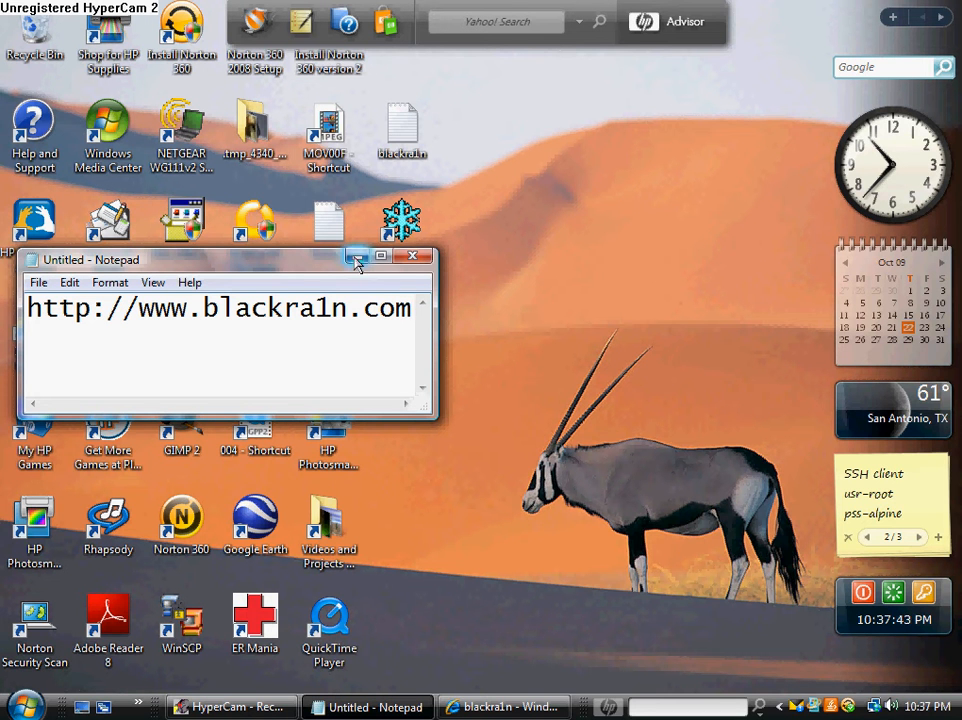
mouse_move(358, 257)
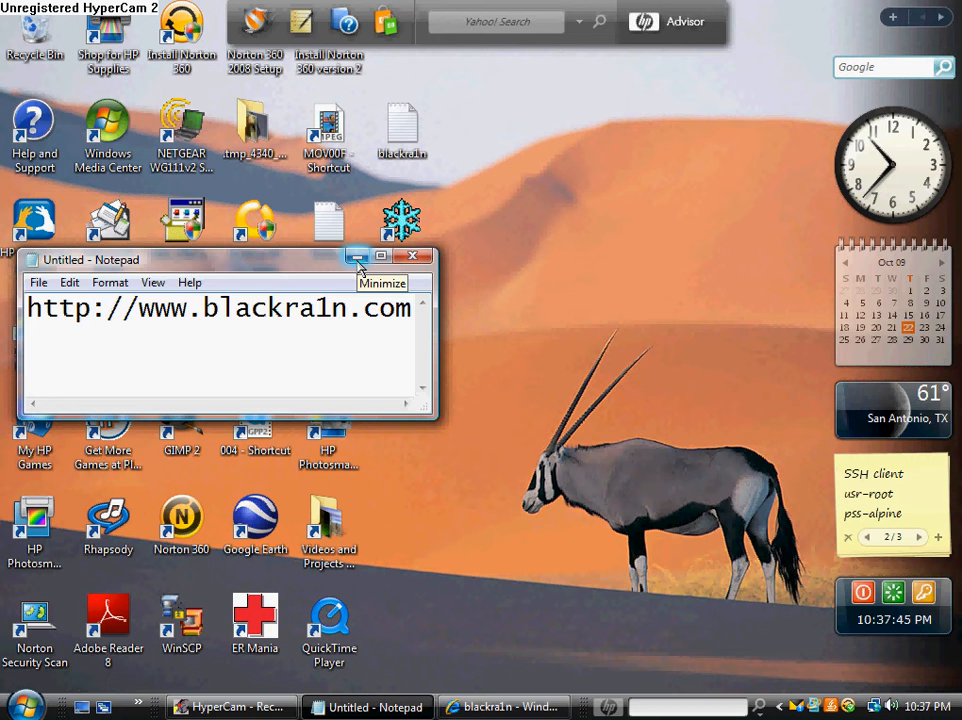
mouse_move(358, 290)
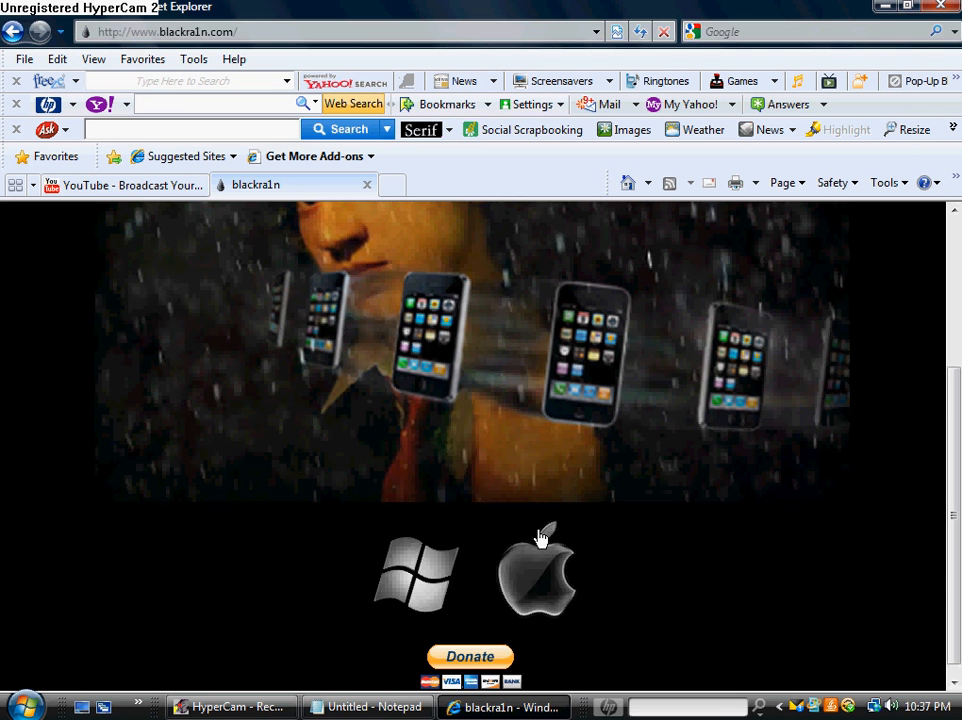
mouse_move(490, 588)
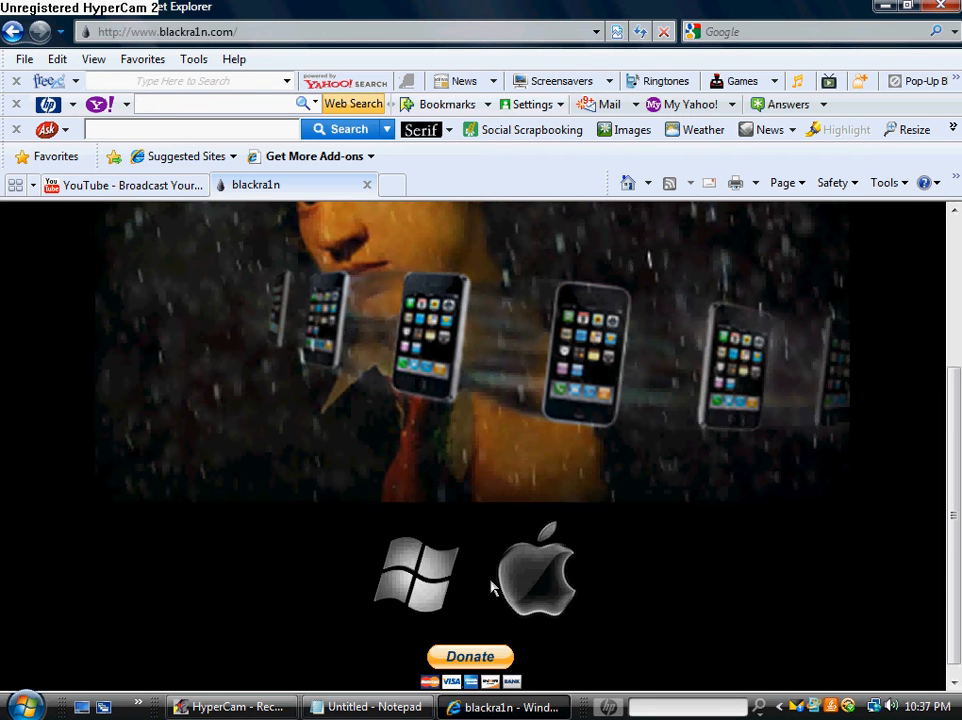
mouse_move(425, 595)
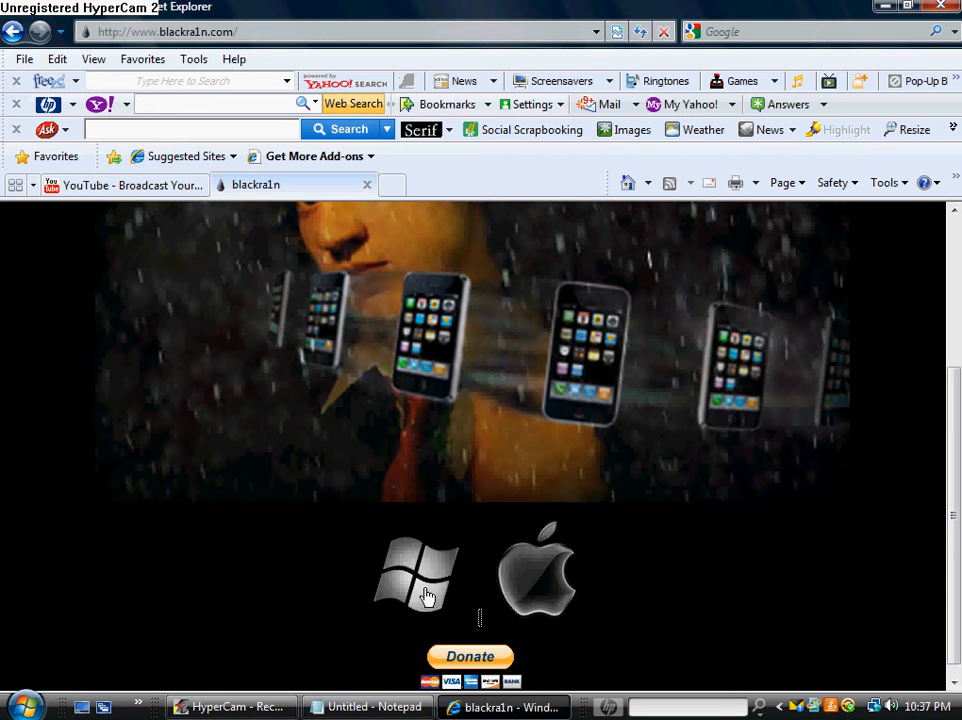
Download the Windows version of blackra1n.exe and choose Run in the security warning
left_click(417, 573)
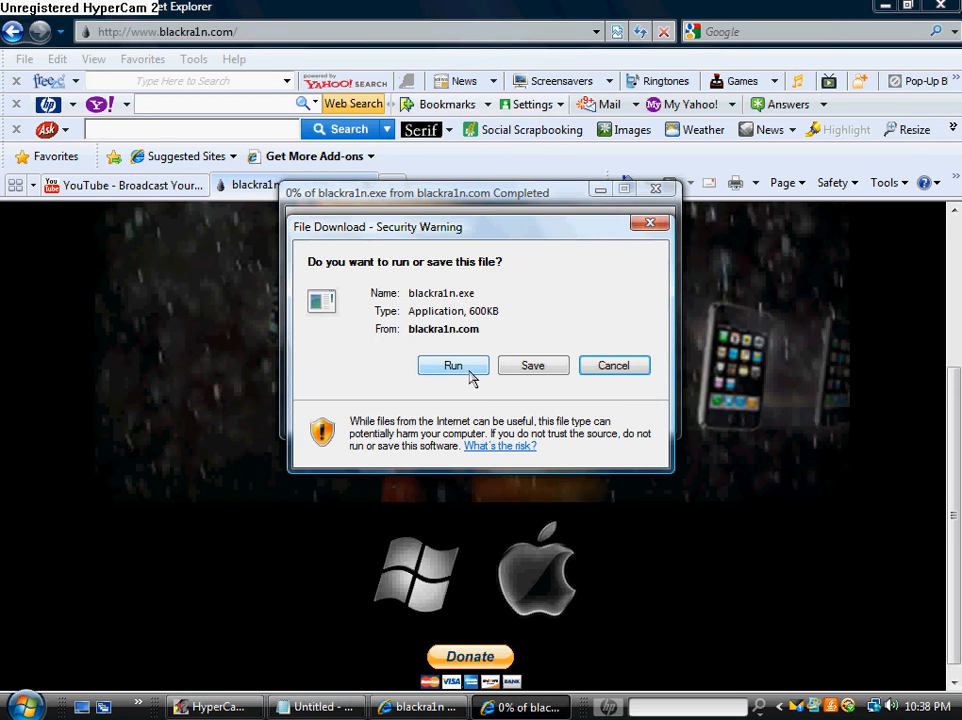
left_click(453, 365)
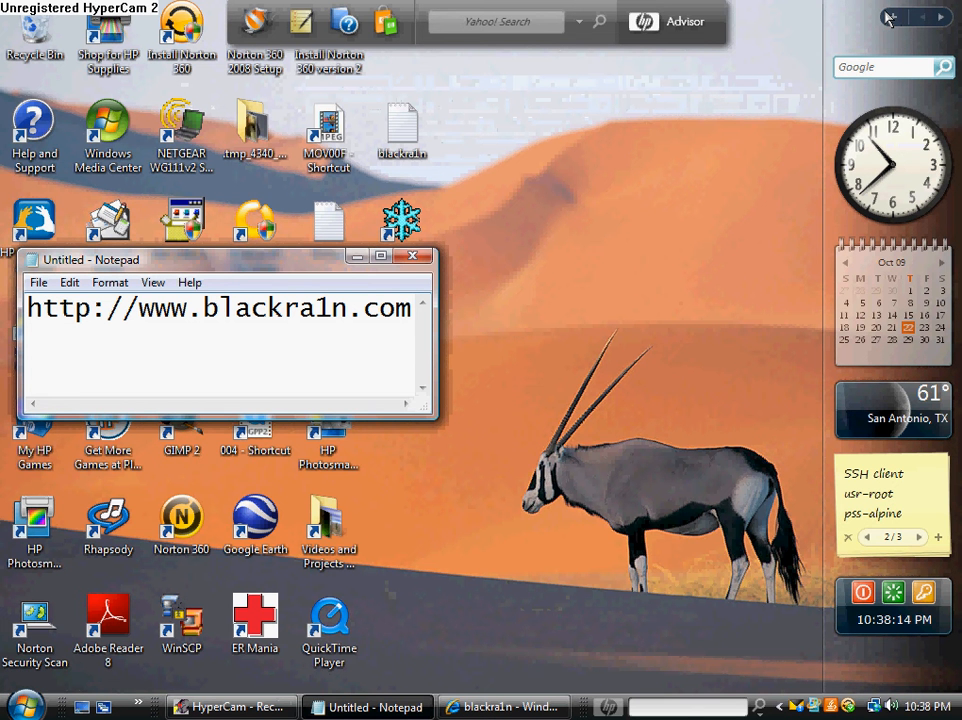
mouse_move(520, 324)
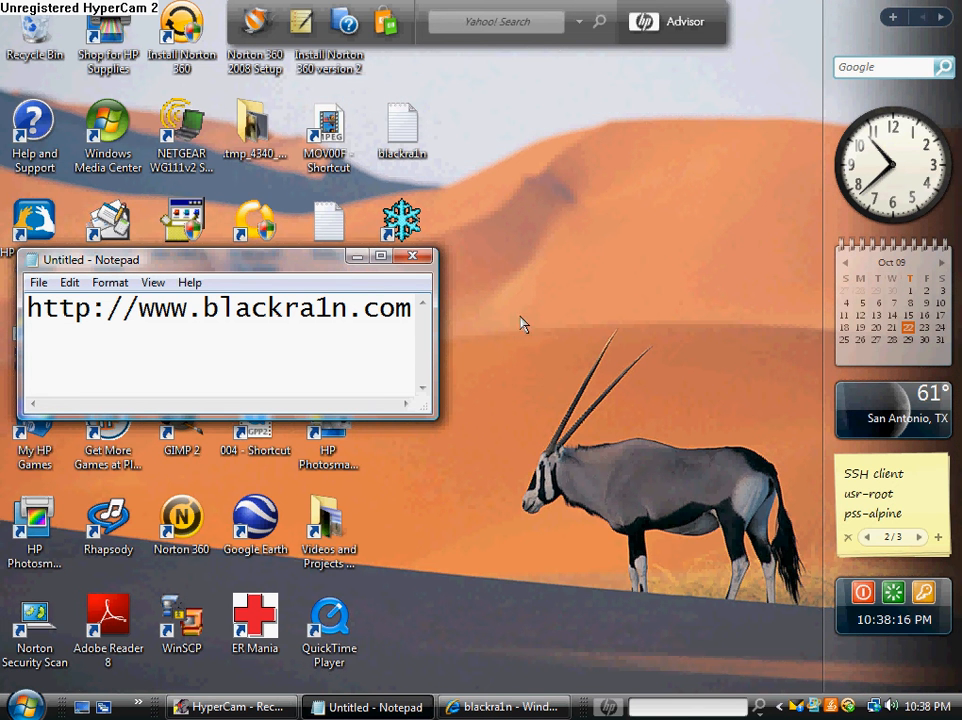
left_click(25, 705)
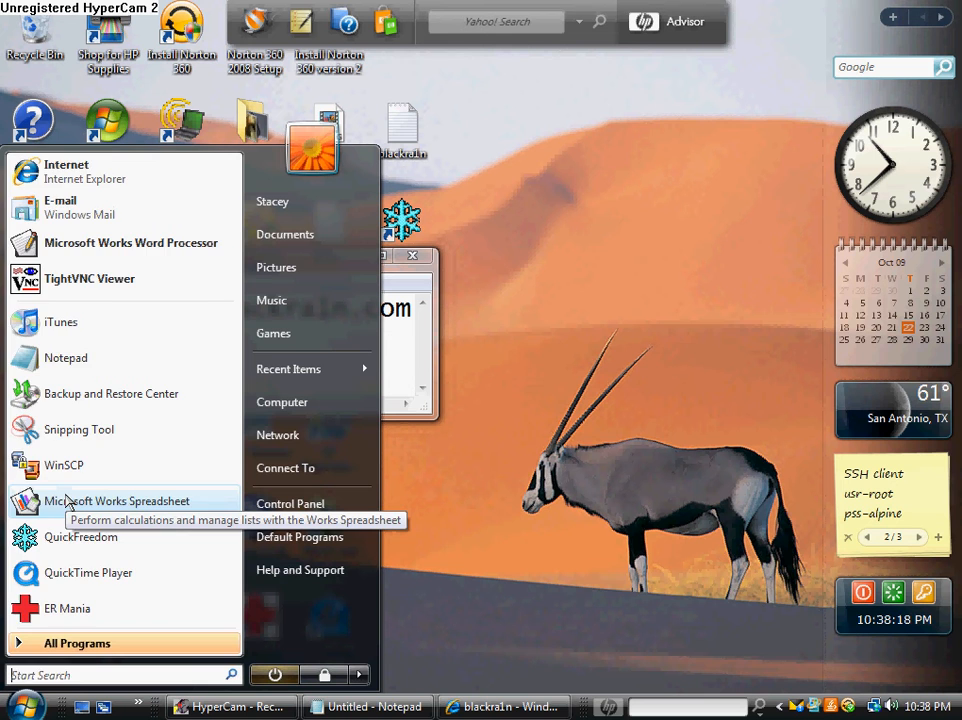
type("bla")
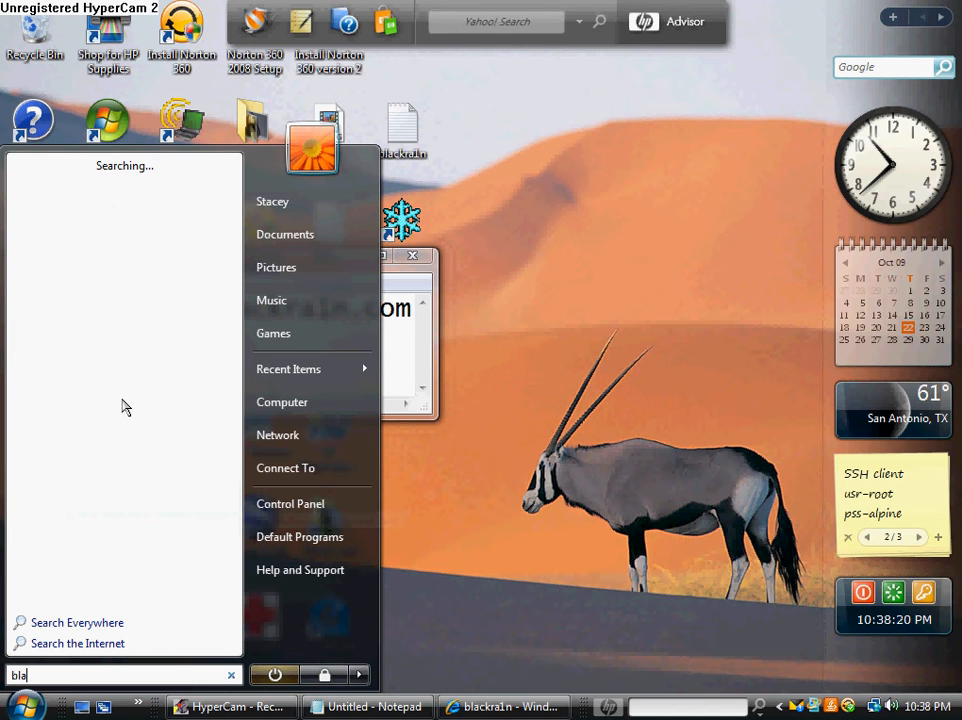
mouse_move(137, 305)
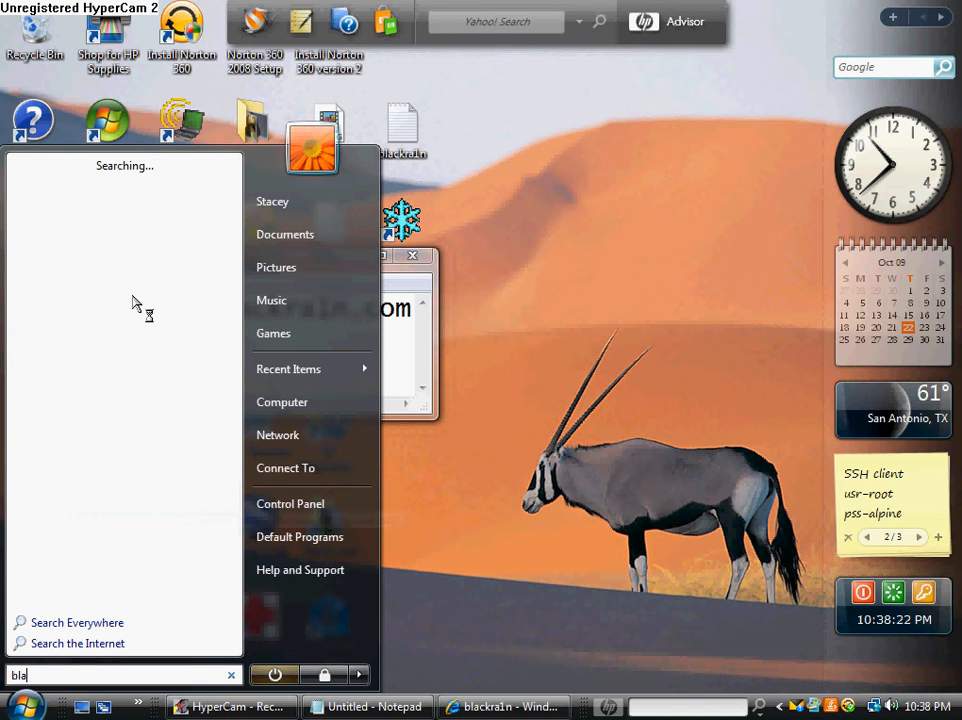
mouse_move(140, 218)
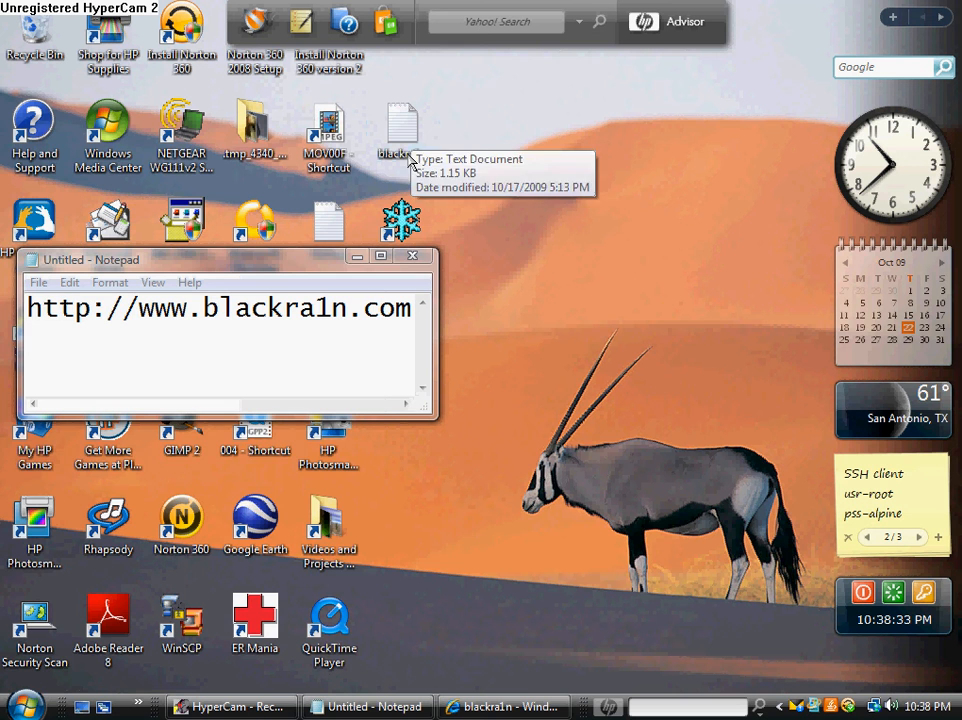
Search the Start menu for 'black', find no blackra1n, and return to the All Programs list
left_click(18, 705)
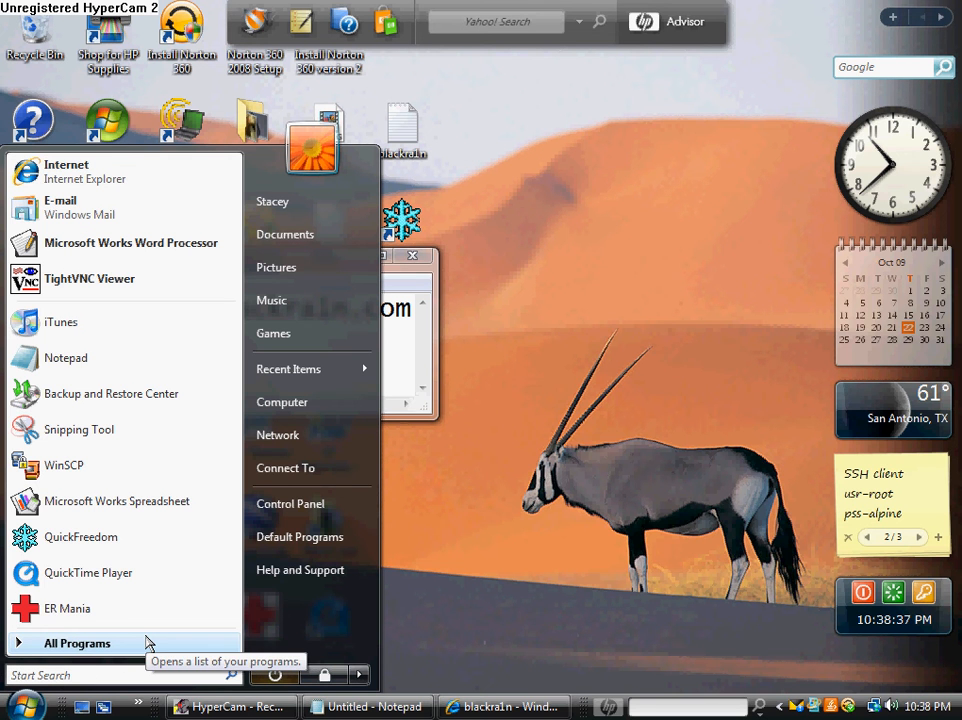
left_click(77, 643)
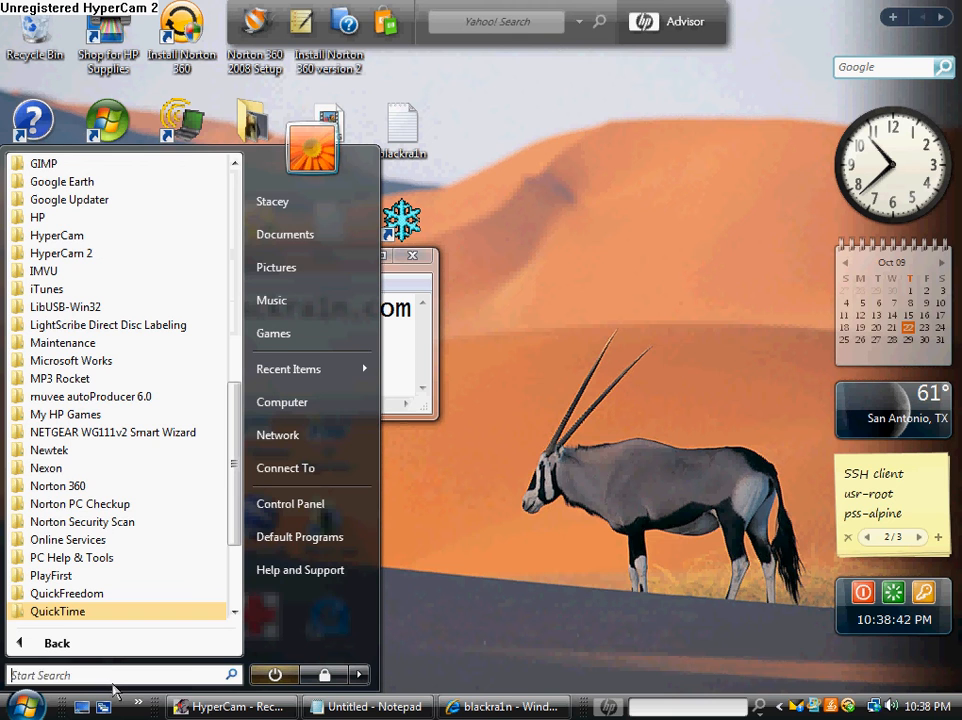
type("b")
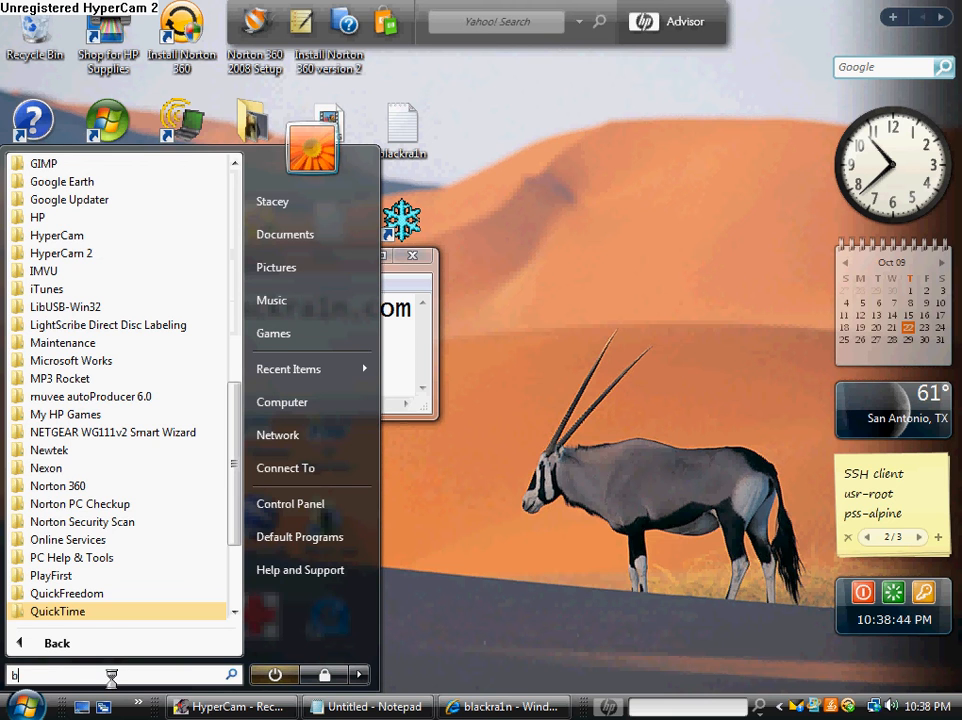
type("black")
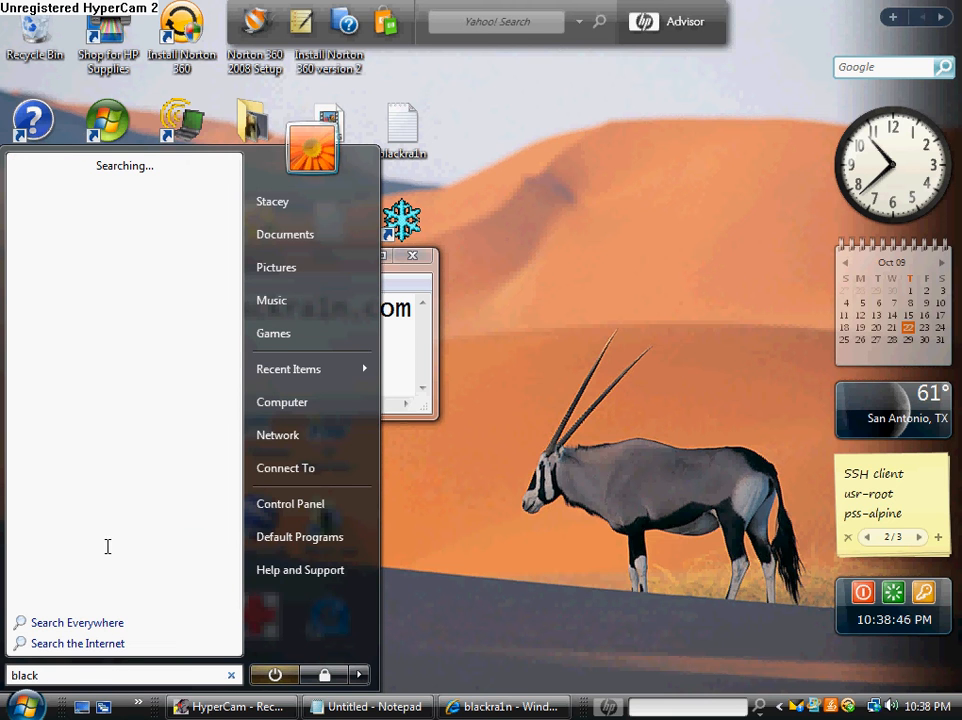
mouse_move(125, 368)
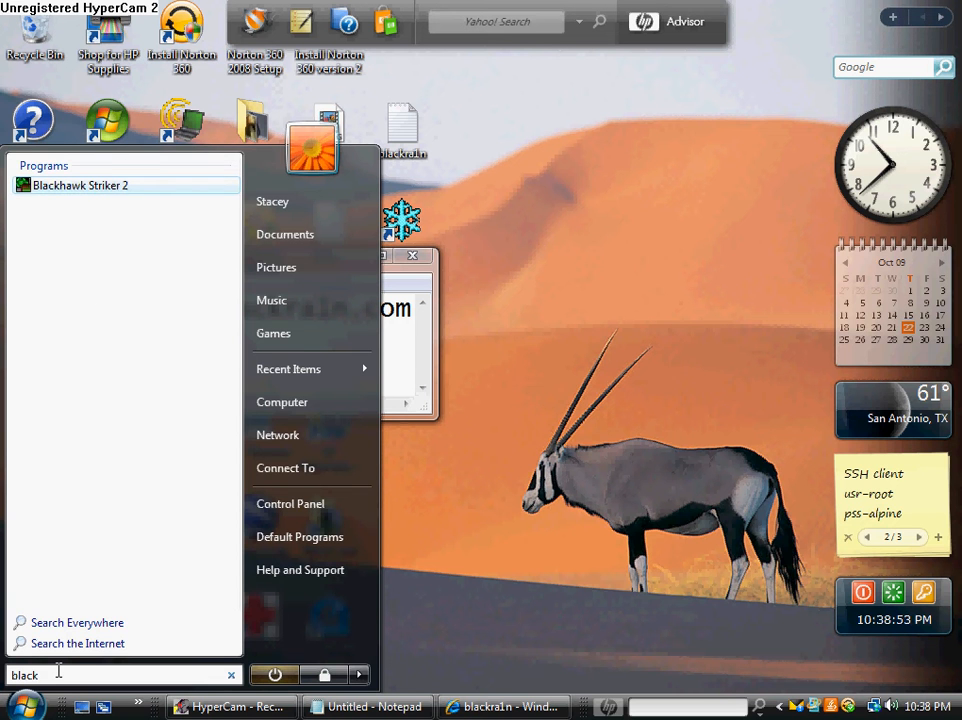
key("Backspace")
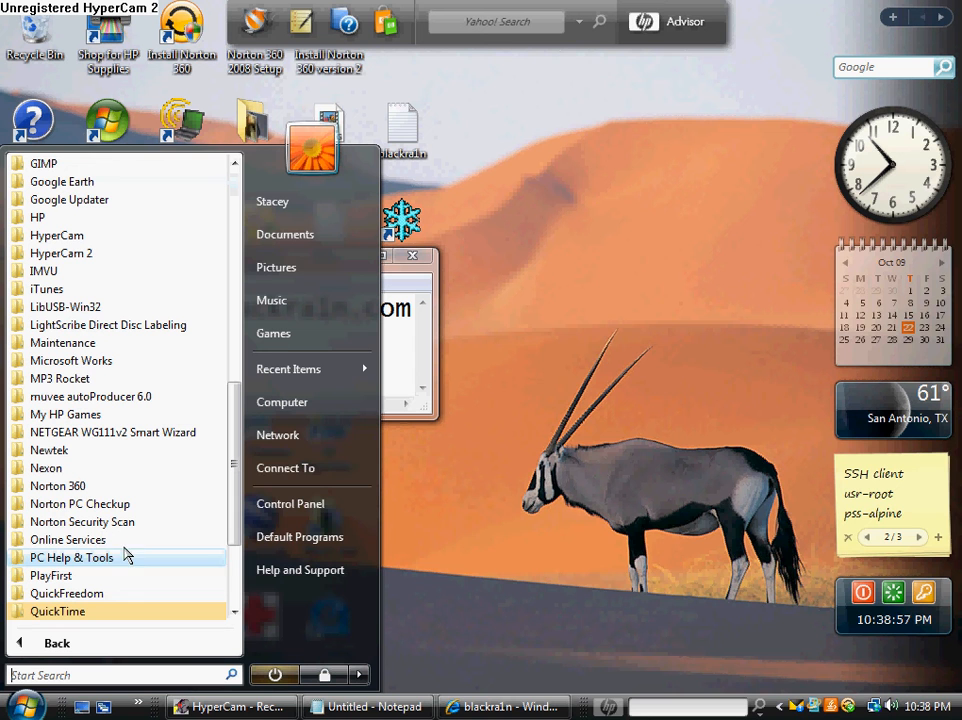
mouse_move(547, 267)
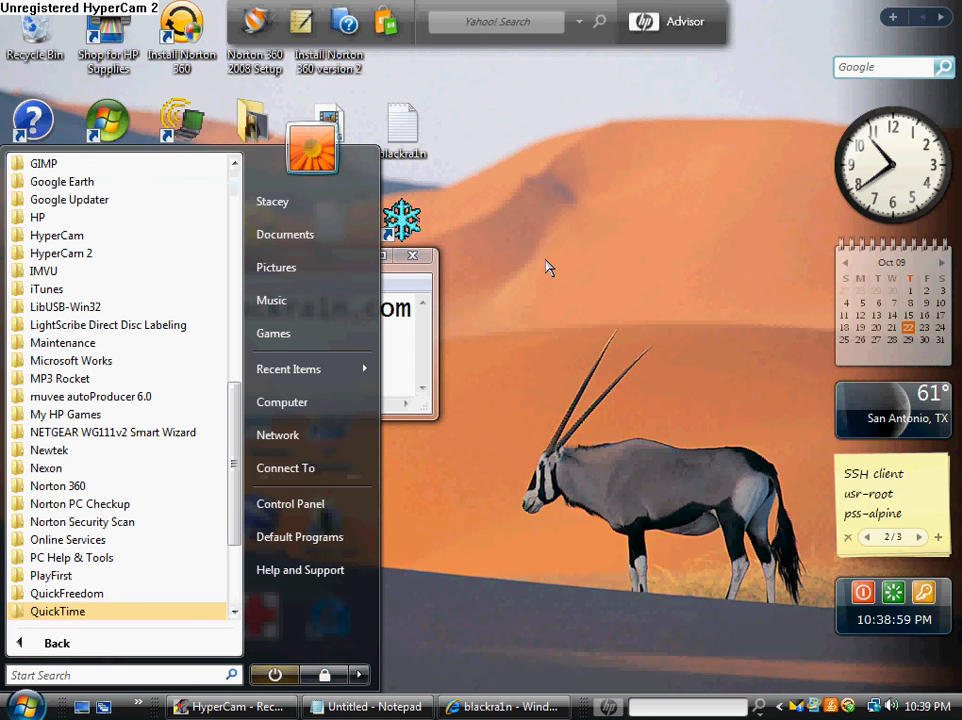
mouse_move(568, 298)
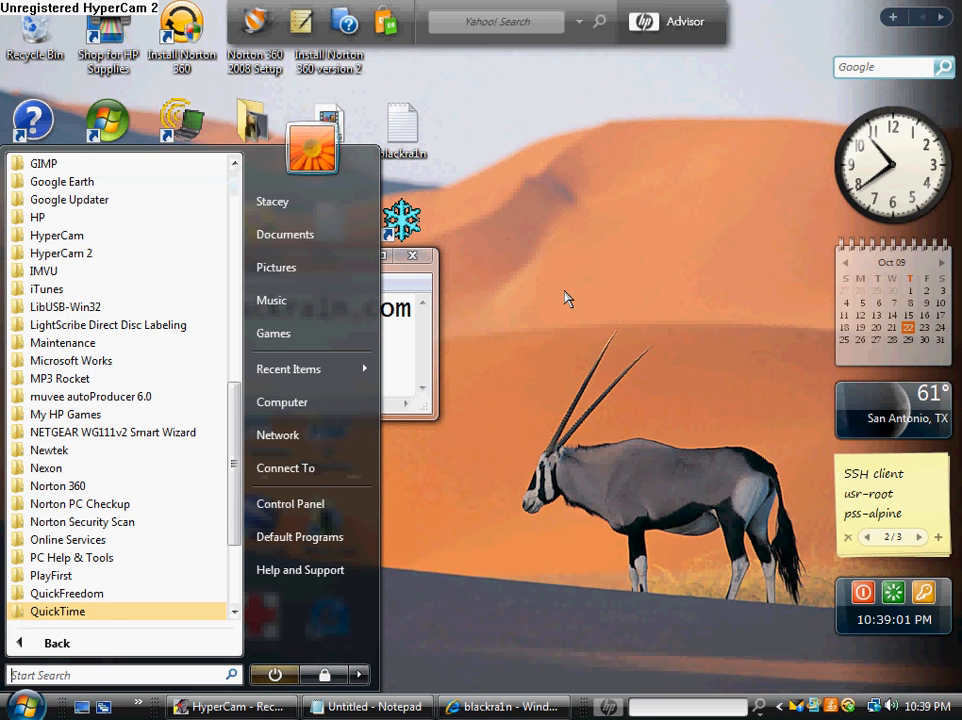